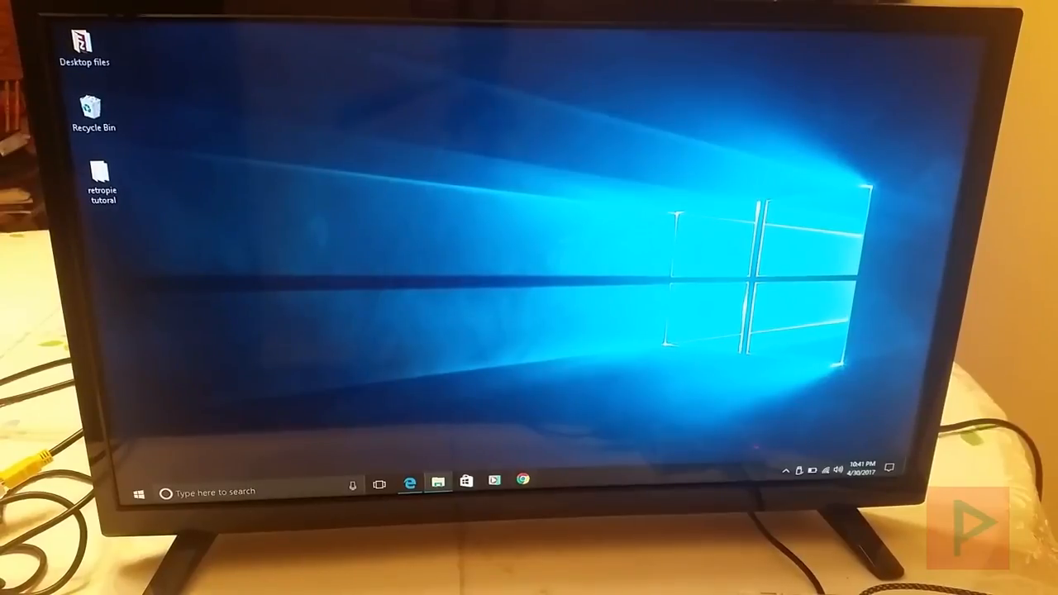
Launch Microsoft Edge from the taskbar to reach the RetroPie website.
{"action": "left_click", "coordinate": [410, 482]}
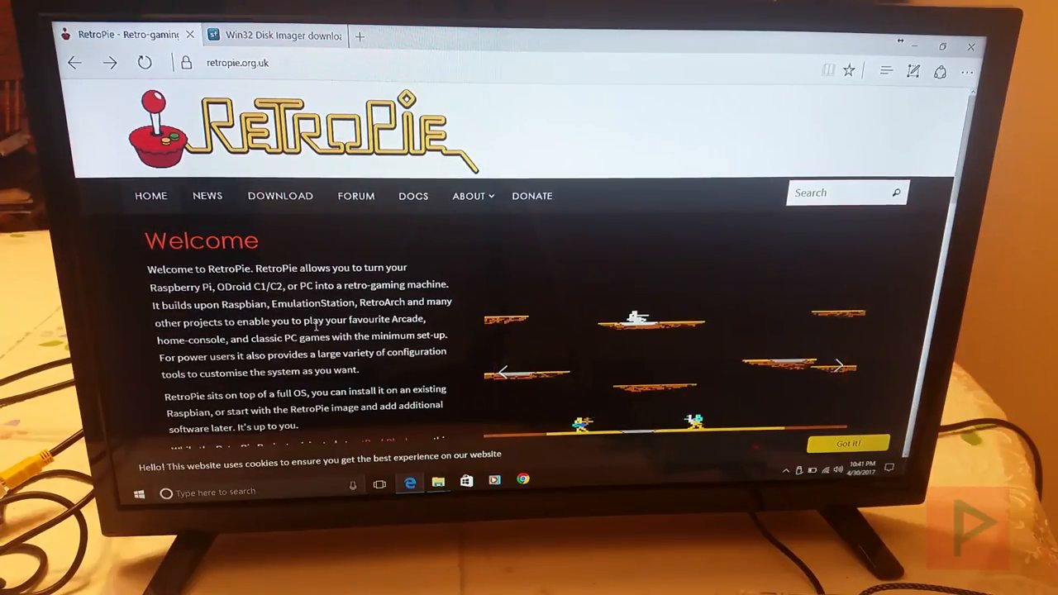
{"action": "mouse_move", "coordinate": [281, 195]}
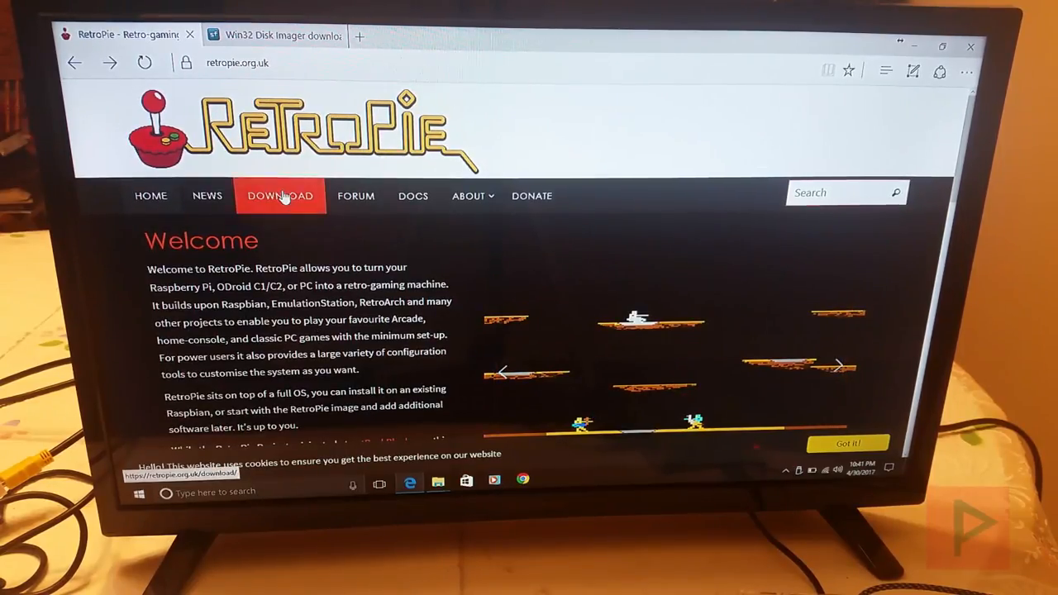
View the Raspberry Pi image downloads on the RetroPie download page, then leave the browser.
{"action": "left_click", "coordinate": [279, 195]}
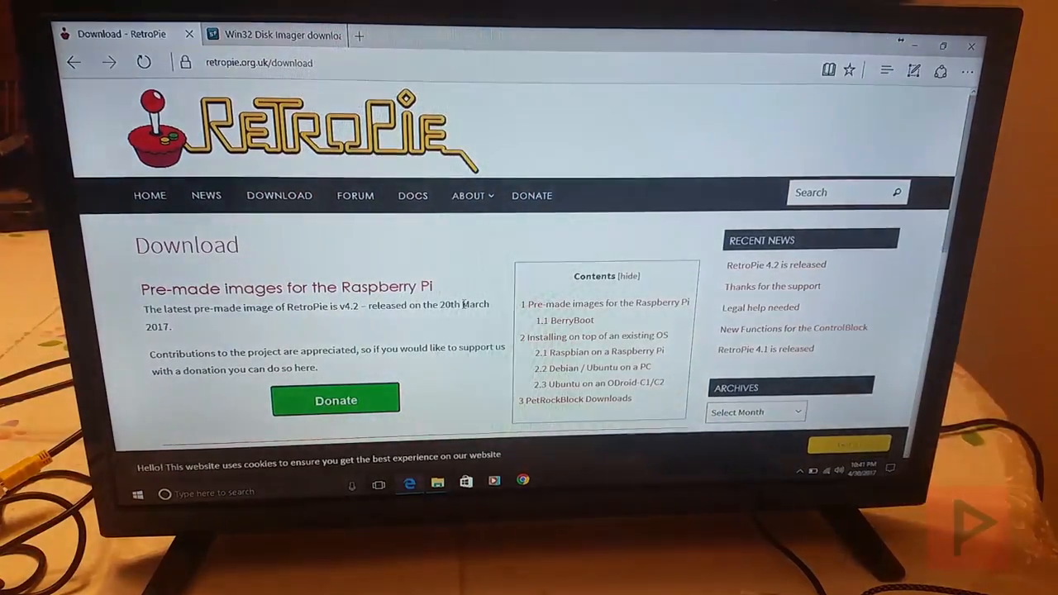
{"action": "scroll", "scroll_direction": "down", "scroll_amount": 3}
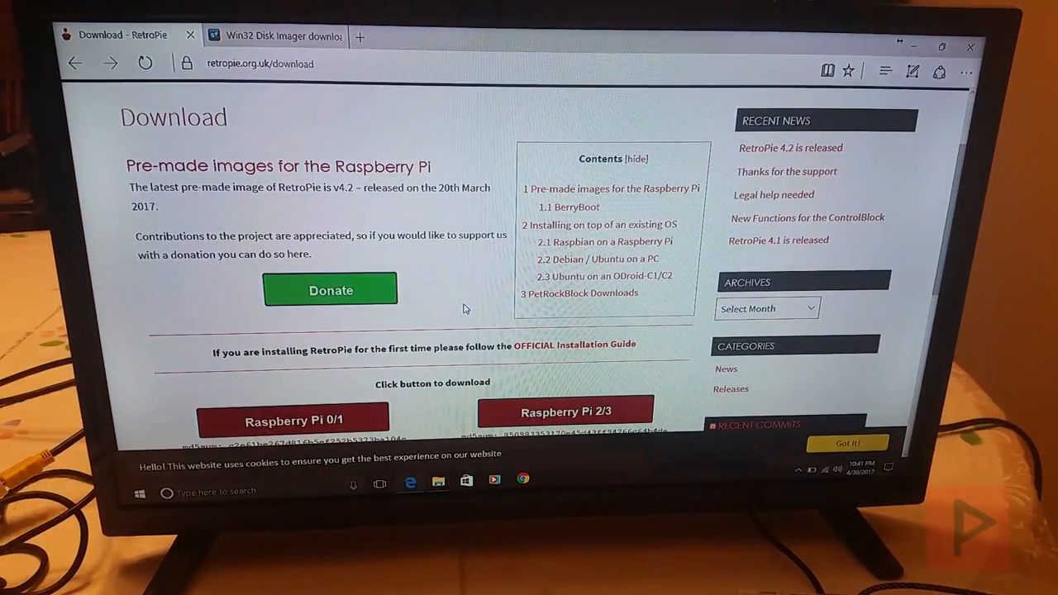
{"action": "scroll", "scroll_direction": "down", "scroll_amount": 3}
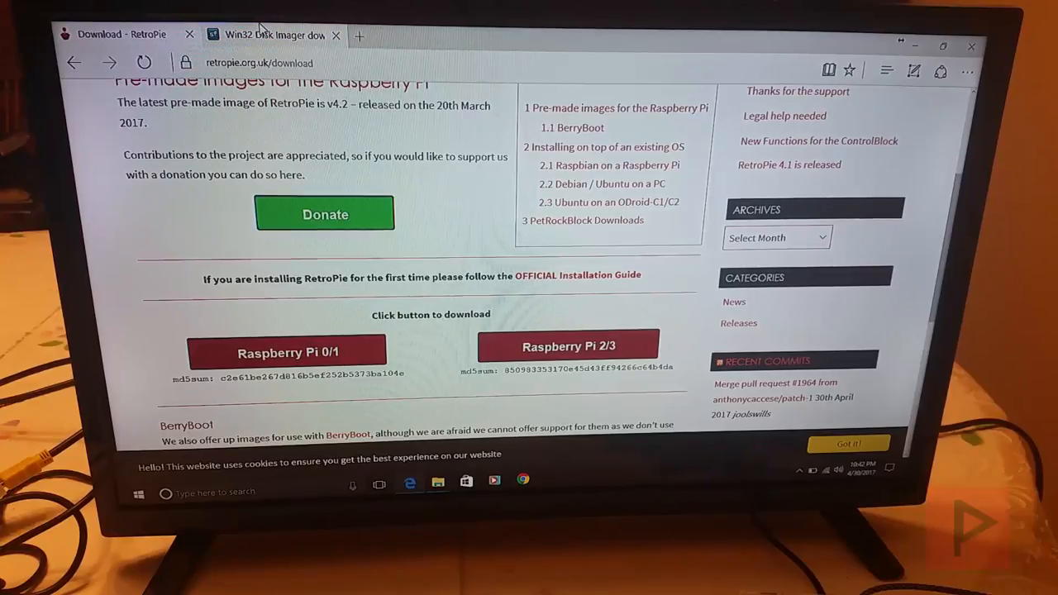
{"action": "left_click", "coordinate": [273, 35]}
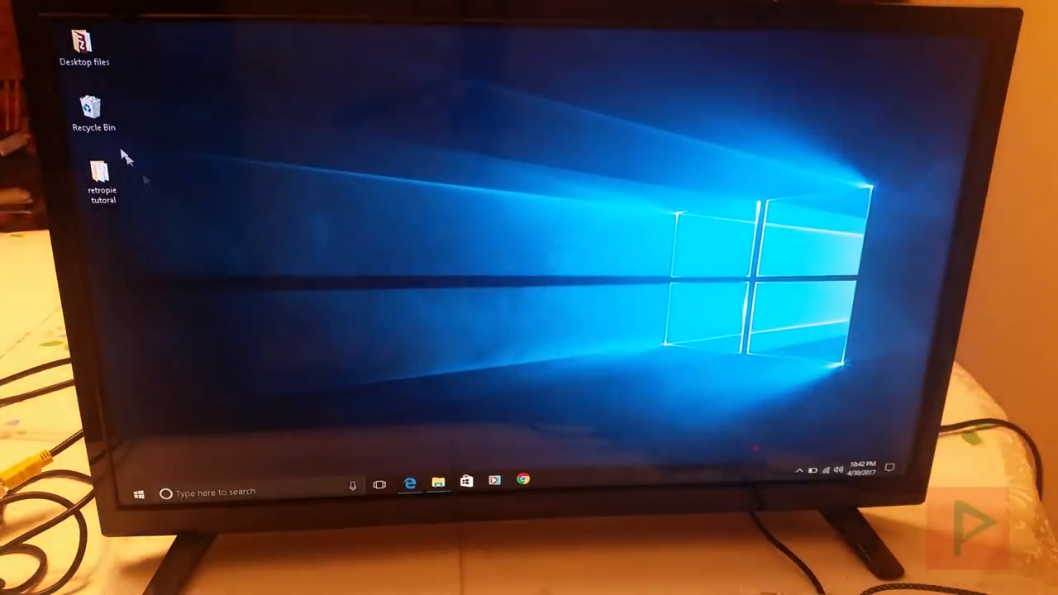
Bring up 7-Zip extraction actions for the RetroPie 4.2 .img.gz archive in the retropie tutorial folder.
{"action": "double_click", "coordinate": [102, 179]}
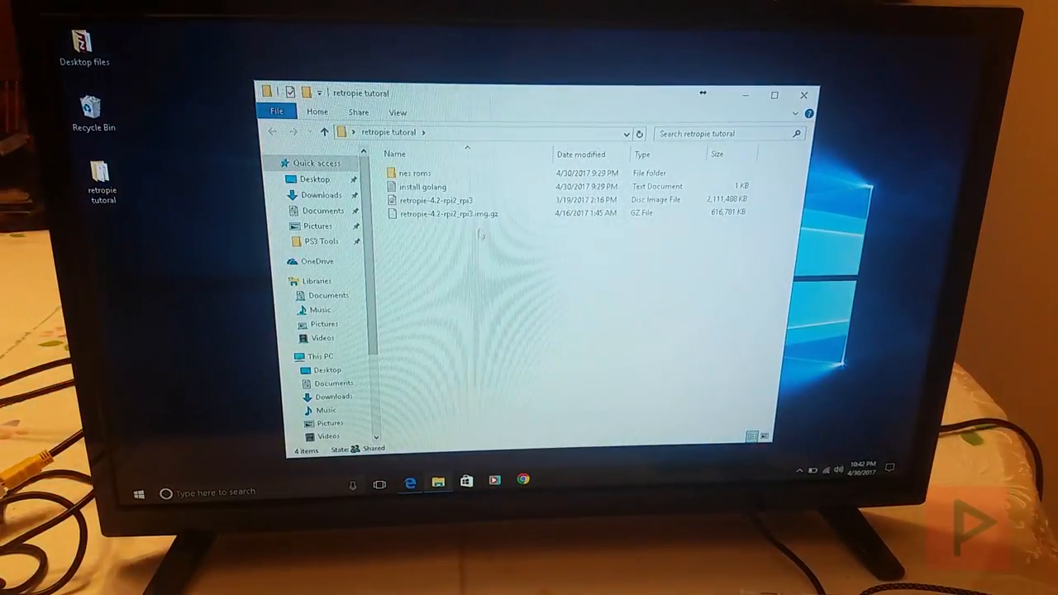
{"action": "left_click", "coordinate": [447, 214]}
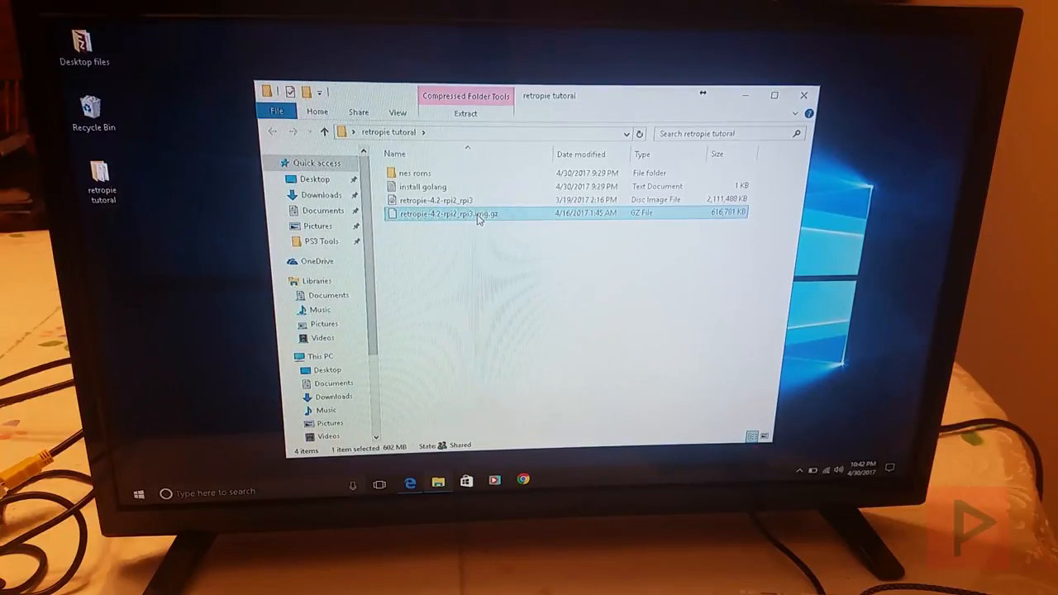
{"action": "right_click", "coordinate": [478, 212]}
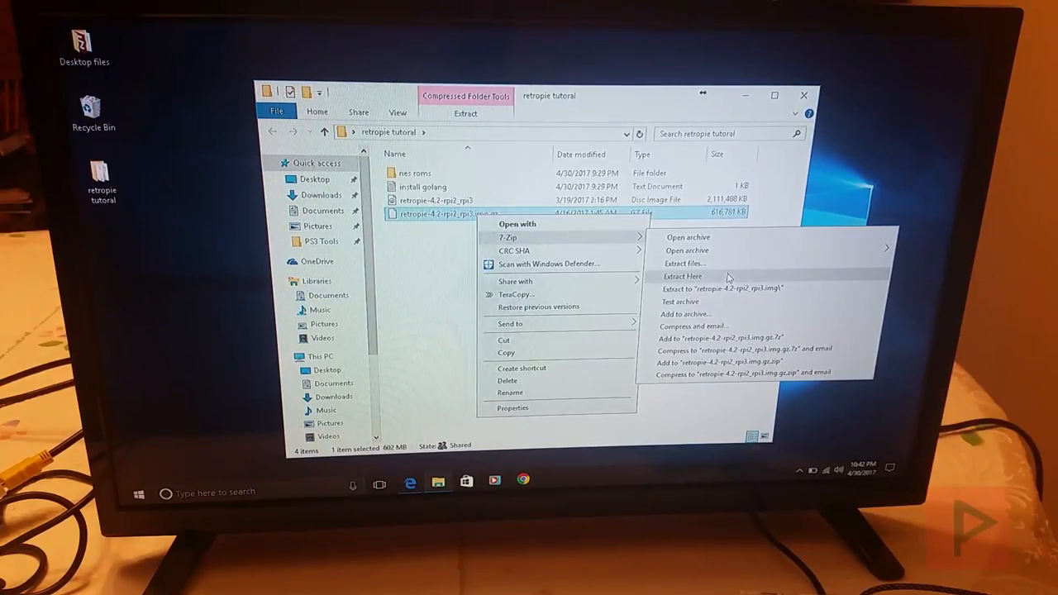
{"action": "mouse_move", "coordinate": [430, 311]}
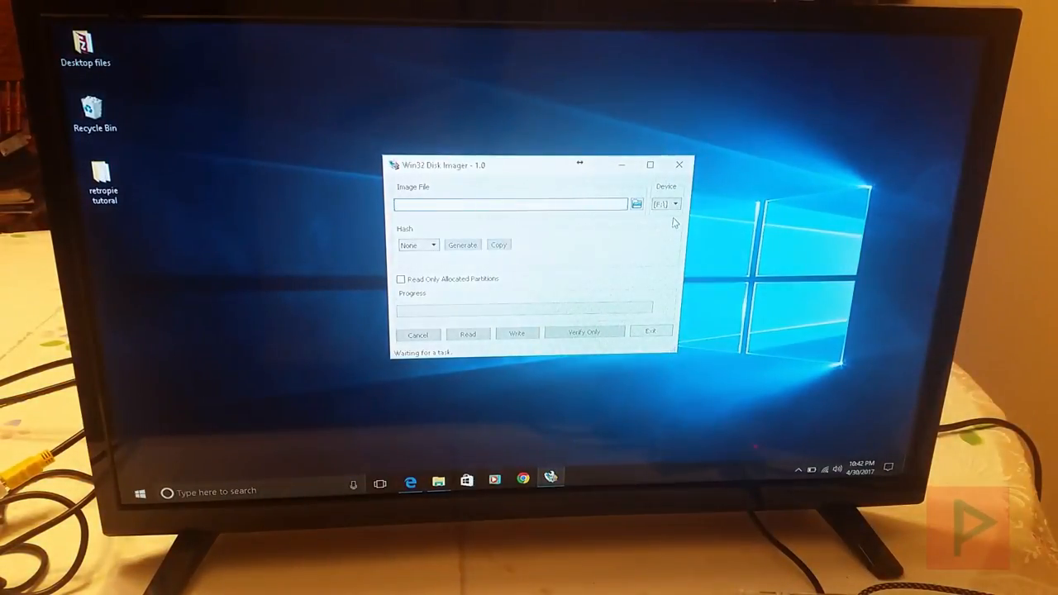
Load the extracted RetroPie 4.2 .img from Desktop > retropie tutorial as the image file.
{"action": "left_click", "coordinate": [674, 205]}
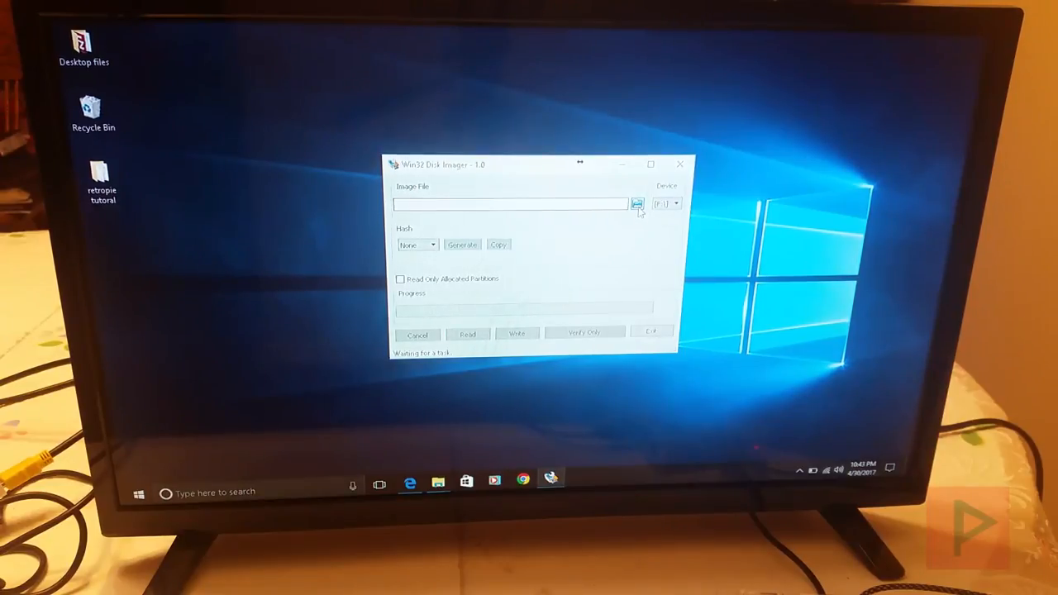
{"action": "left_click", "coordinate": [638, 203]}
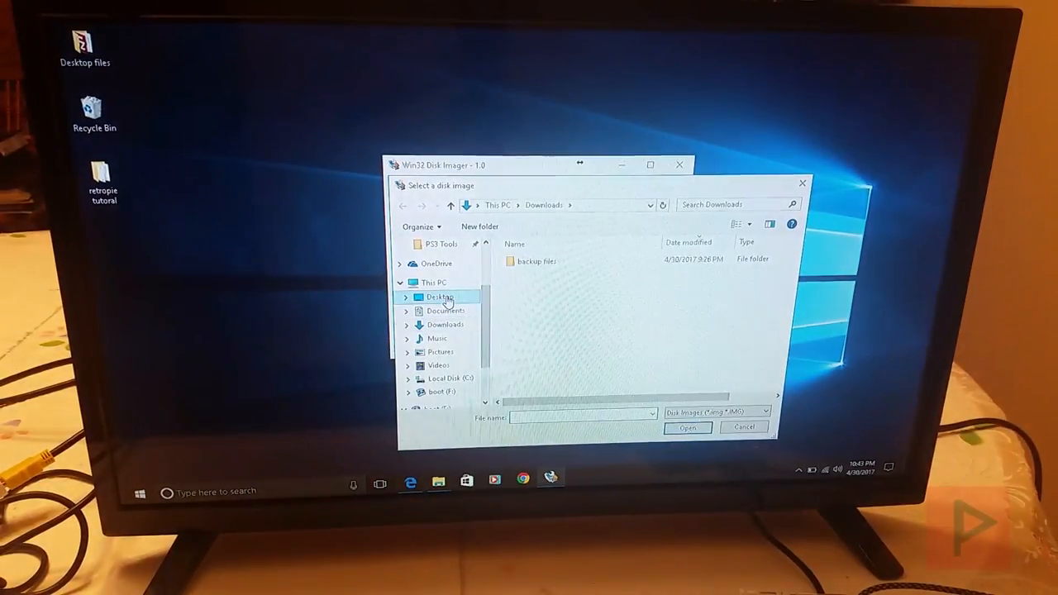
{"action": "double_click", "coordinate": [440, 298]}
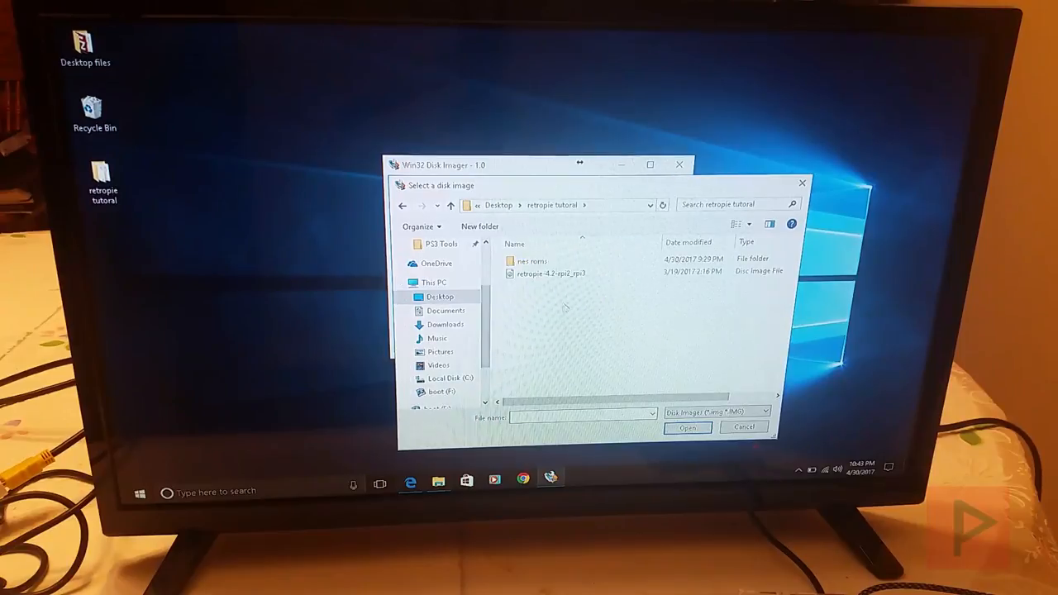
{"action": "left_click", "coordinate": [688, 426]}
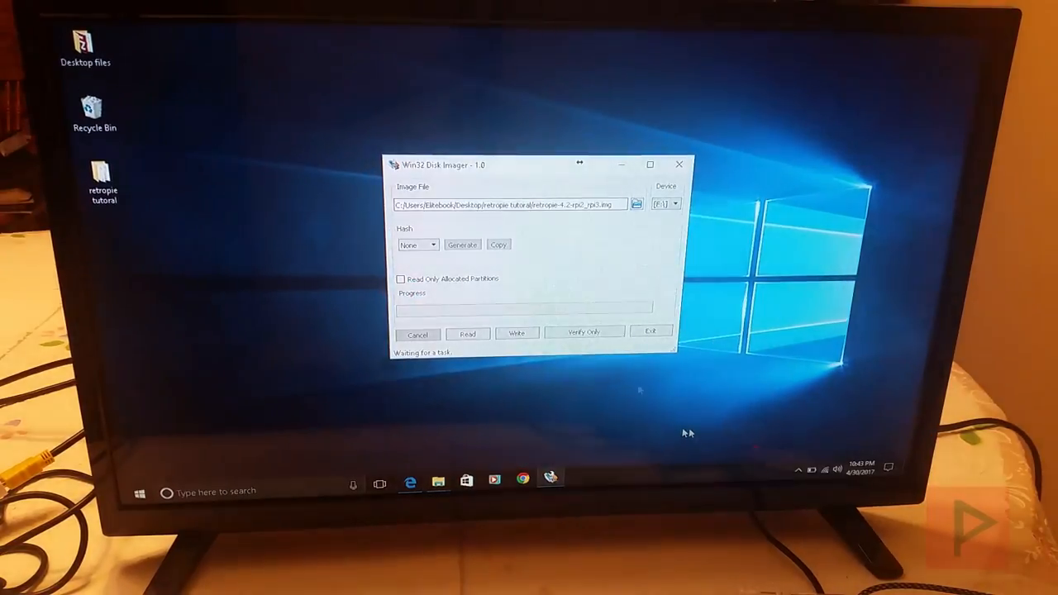
Write the image to the microSD card, confirming the overwrite warning.
{"action": "left_click", "coordinate": [516, 334]}
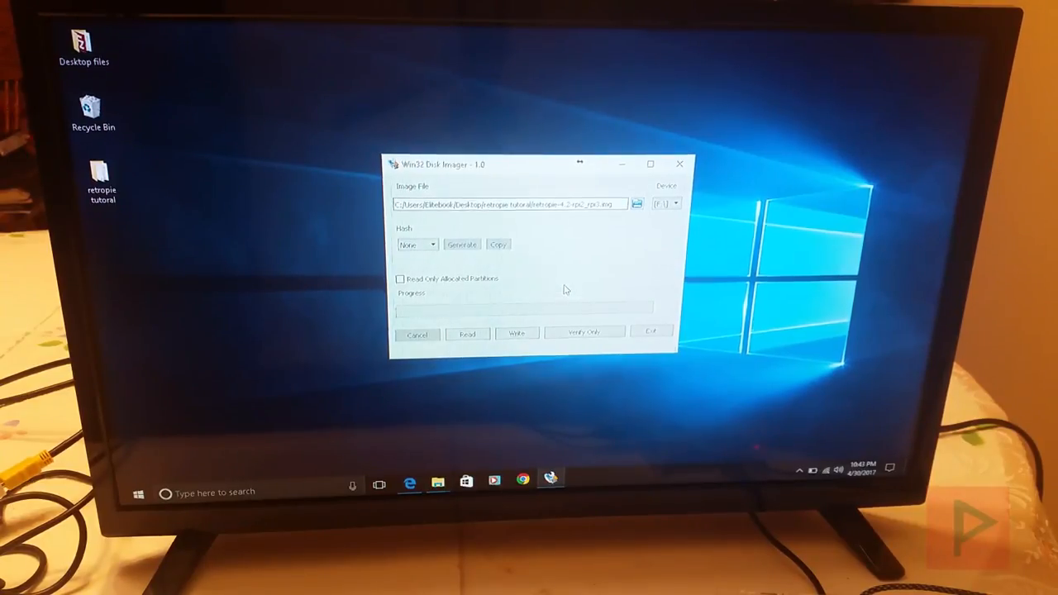
{"action": "left_click", "coordinate": [516, 334]}
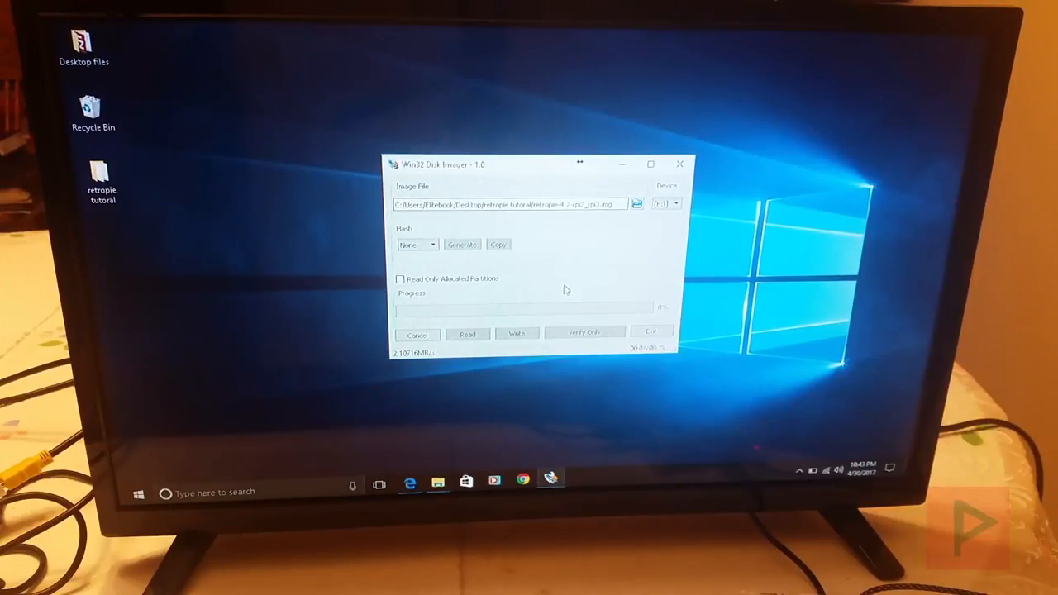
{"action": "left_click", "coordinate": [516, 334]}
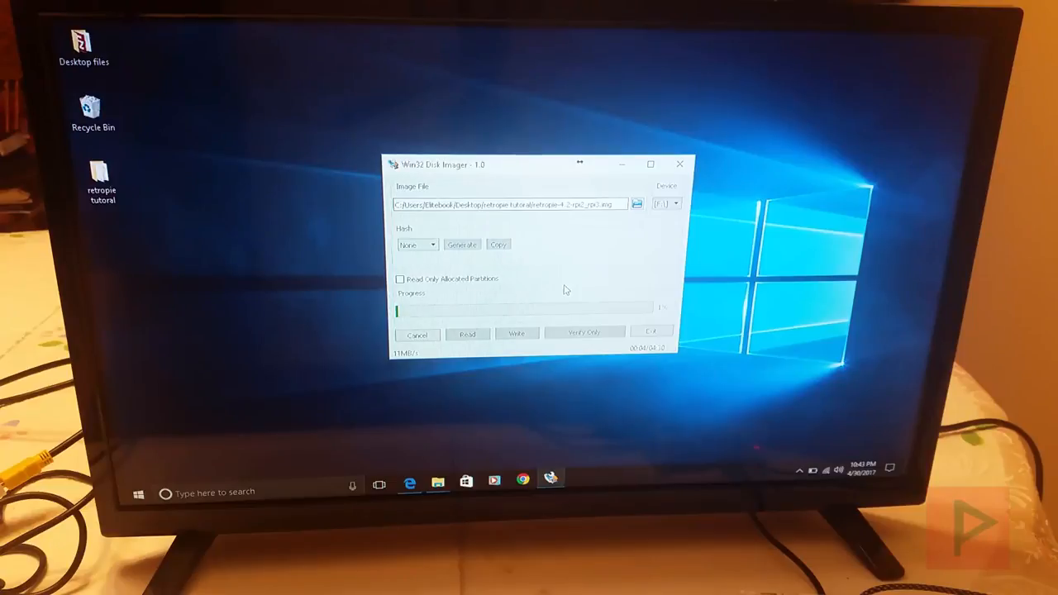